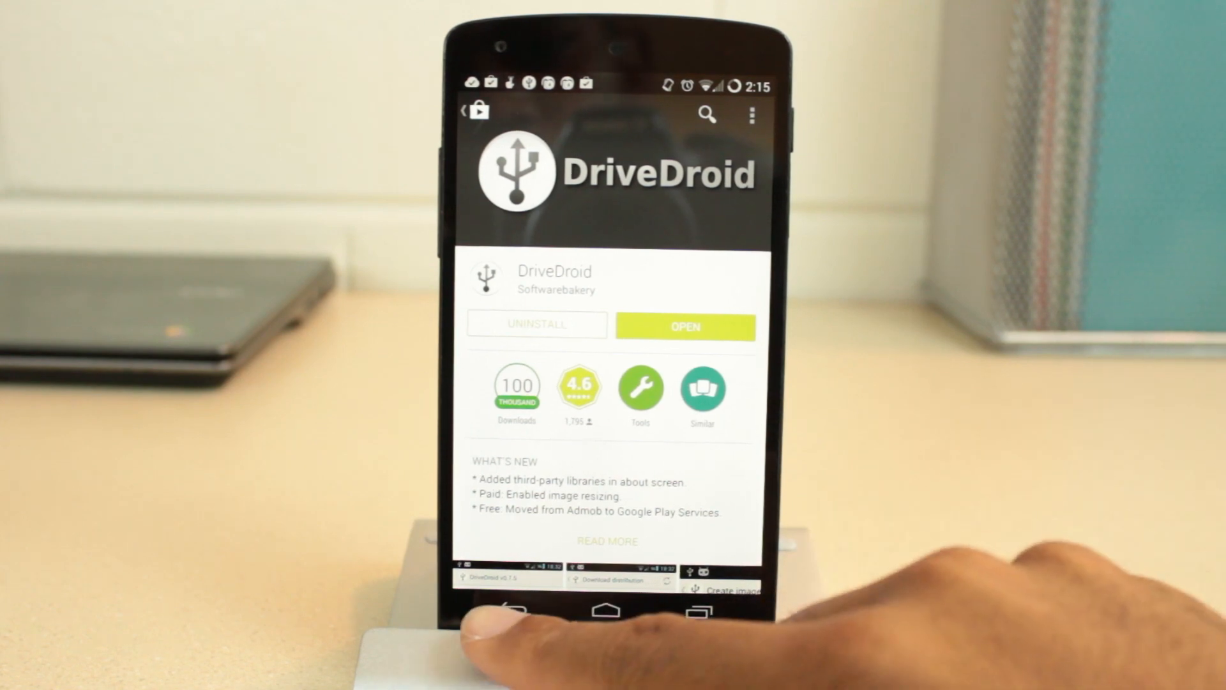
- Launch DriveDroid from its Google Play Store listing
{"action": "left_click", "coordinate": [684, 326]}
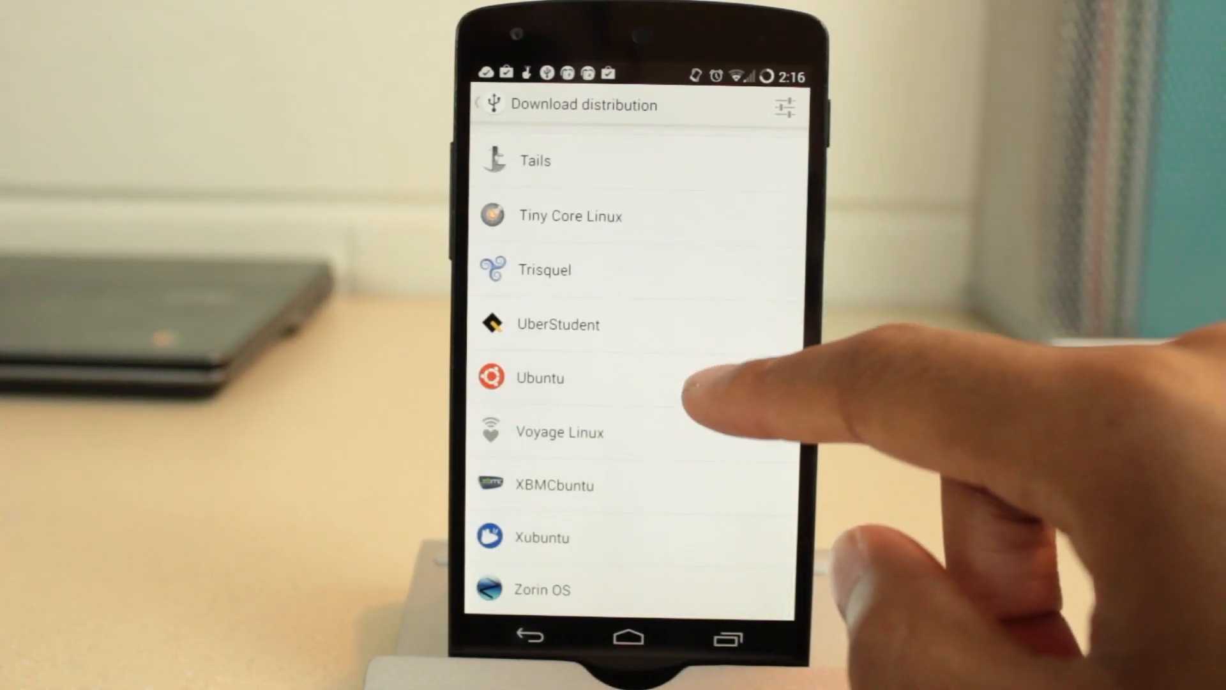
- Pick Ubuntu from DriveDroid's distribution list to download the 14.04 server image
{"action": "left_click", "coordinate": [539, 378]}
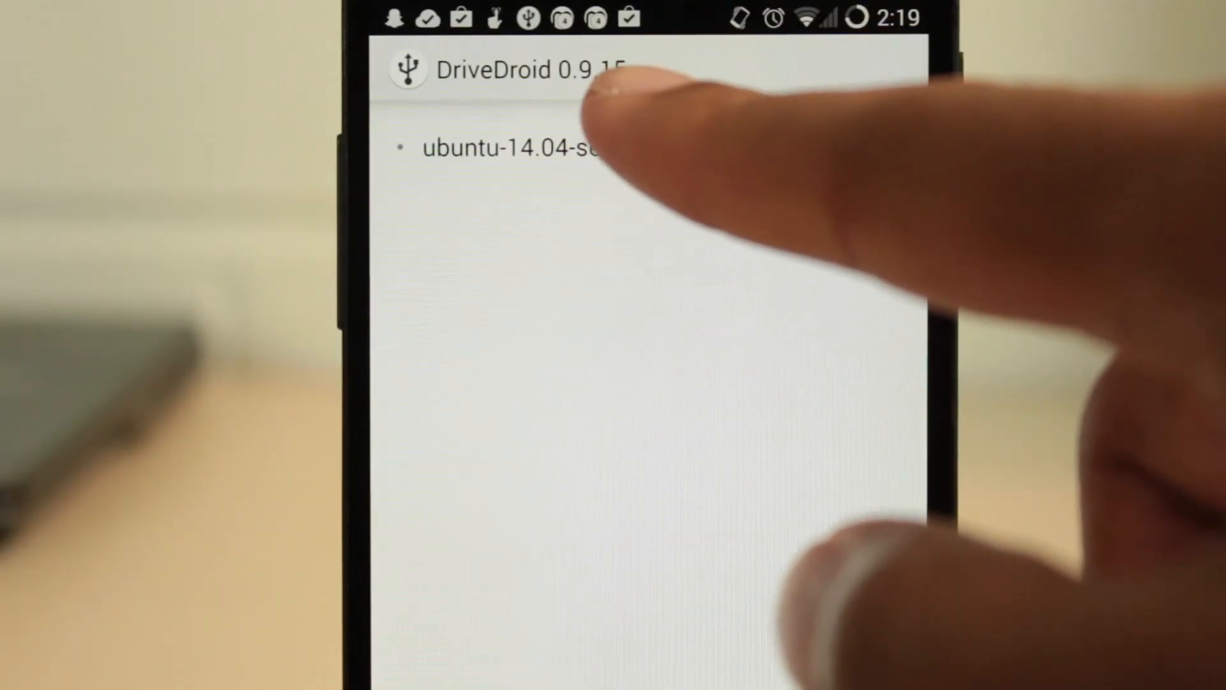
- Host the ubuntu-14.04-server image so the laptop sees the phone as USB
{"action": "left_click", "coordinate": [516, 147]}
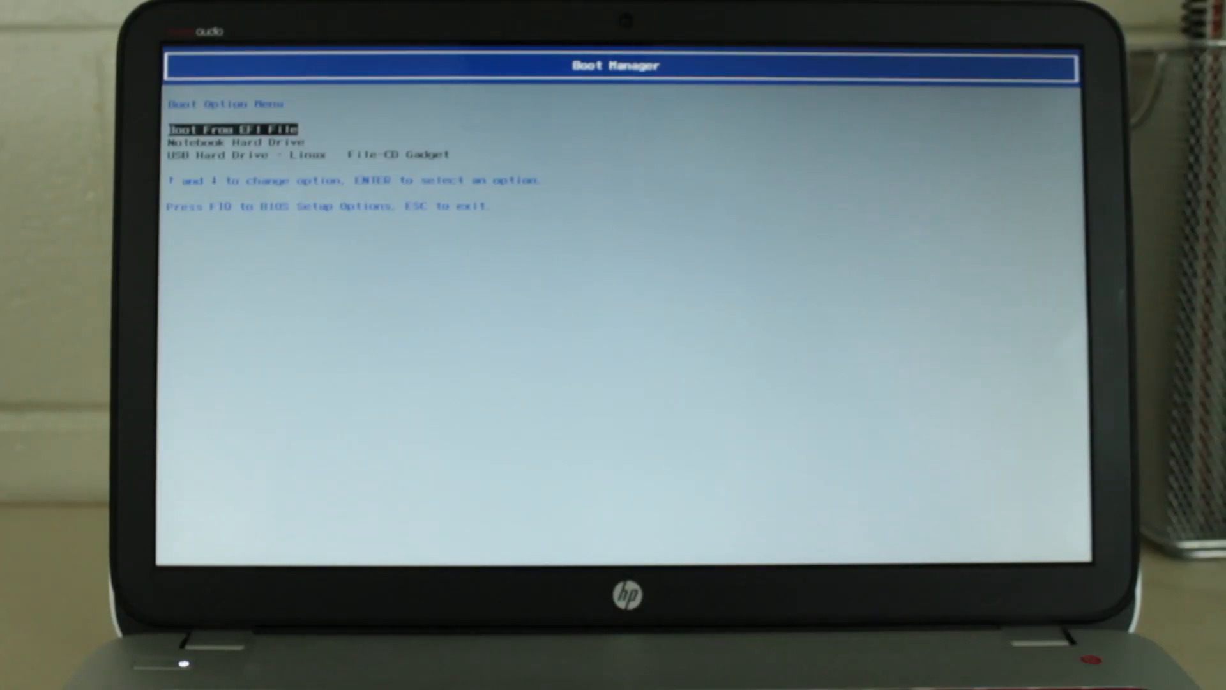
- Select 'USB Hard Drive - Linux File-CD Gadget' in the HP Boot Option Menu
{"action": "key", "text": "down"}
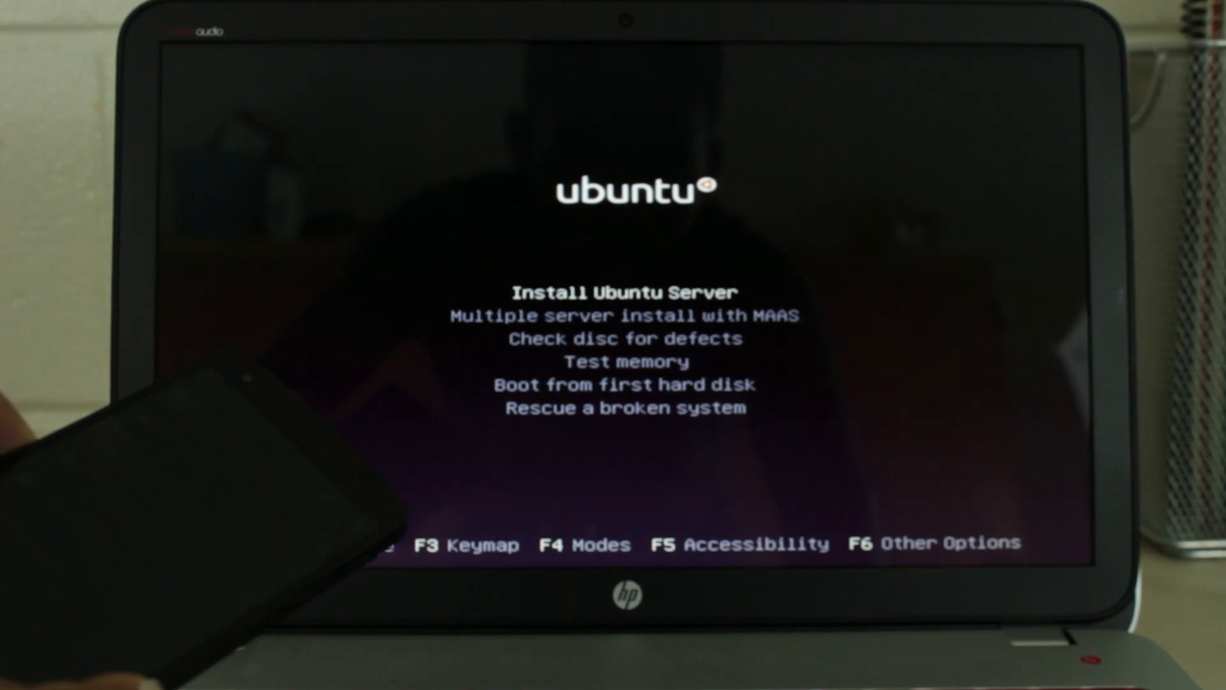
{"action": "key", "text": "Down"}
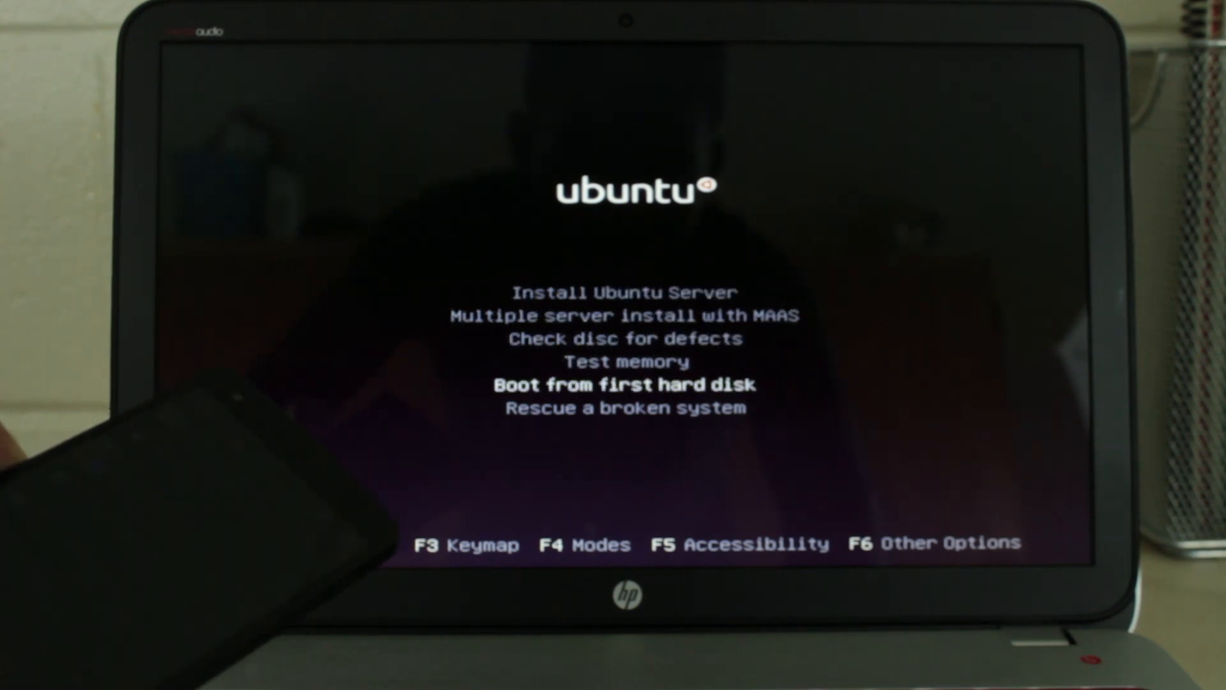
{"action": "key", "text": "Up"}
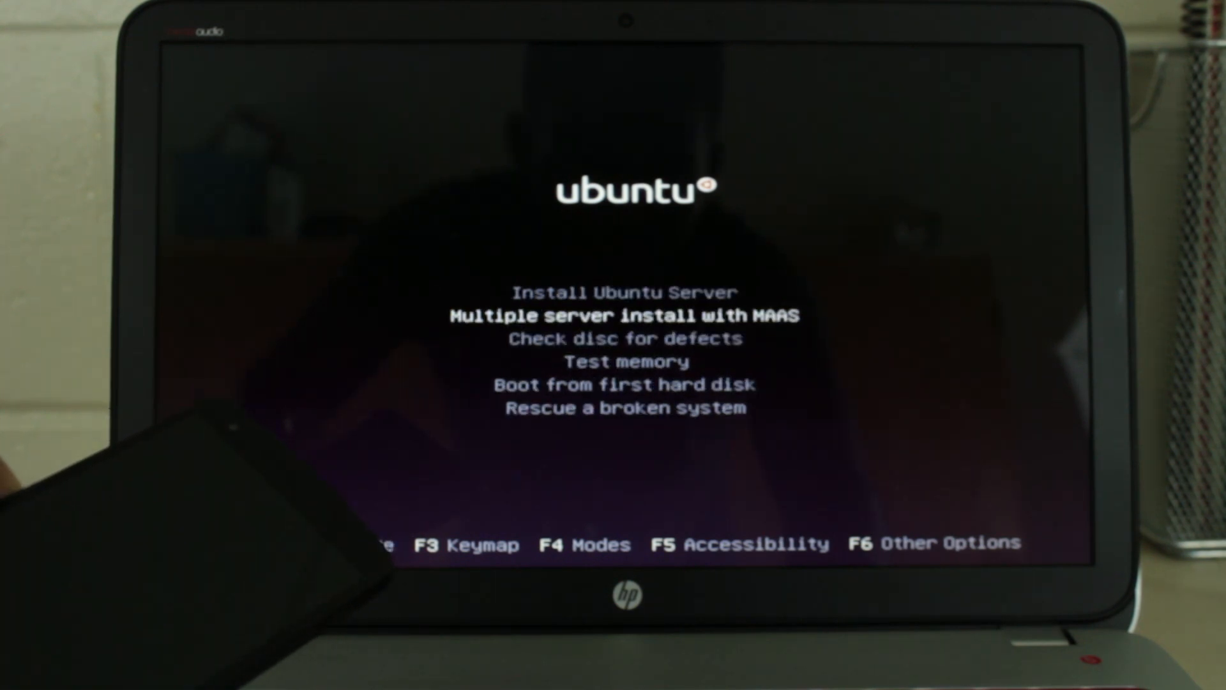